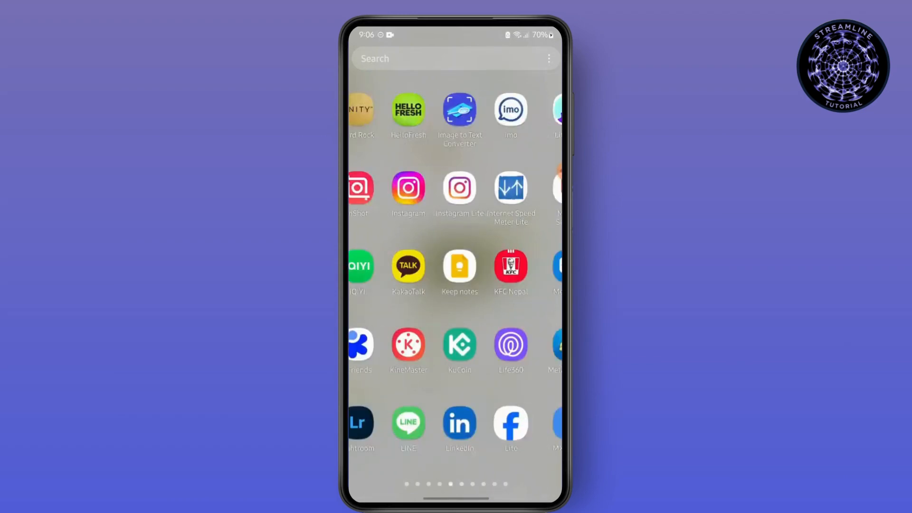
Launch CapCut from the app drawer to reach its project list.
{"action": "scroll", "scroll_direction": "left", "scroll_amount": 3}
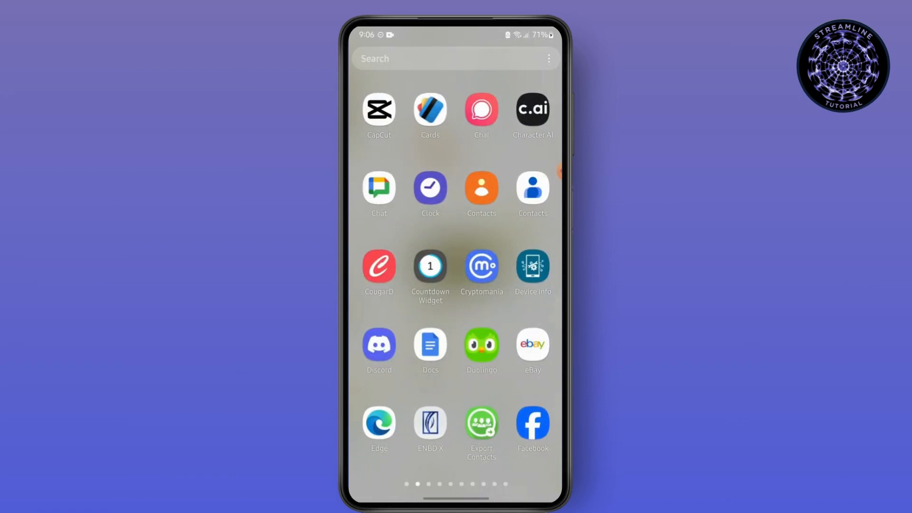
{"action": "left_click", "coordinate": [378, 113]}
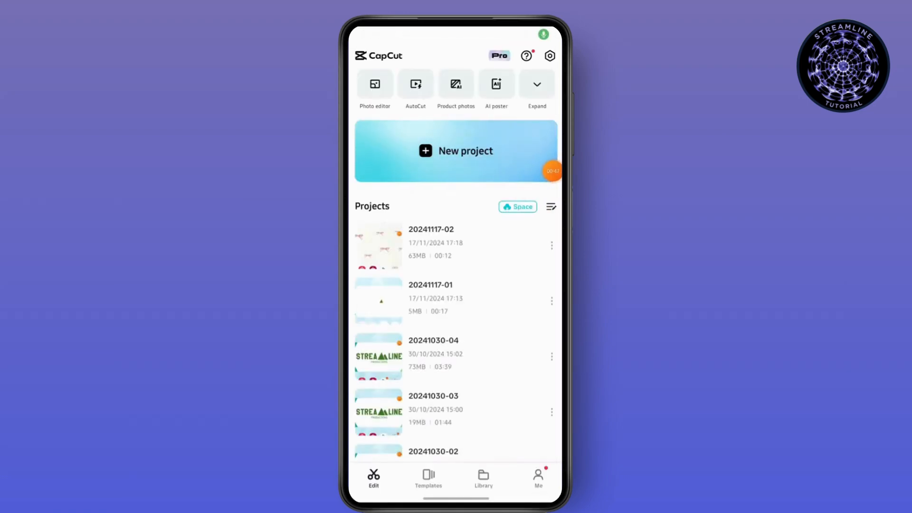
Start a new project with five gallery photos chosen in order via Add (5).
{"action": "left_click", "coordinate": [456, 151]}
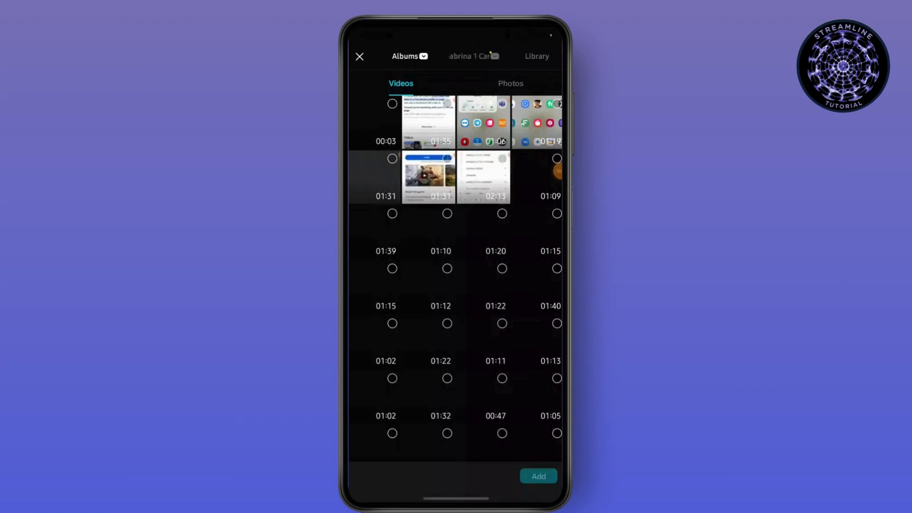
{"action": "left_click", "coordinate": [510, 84]}
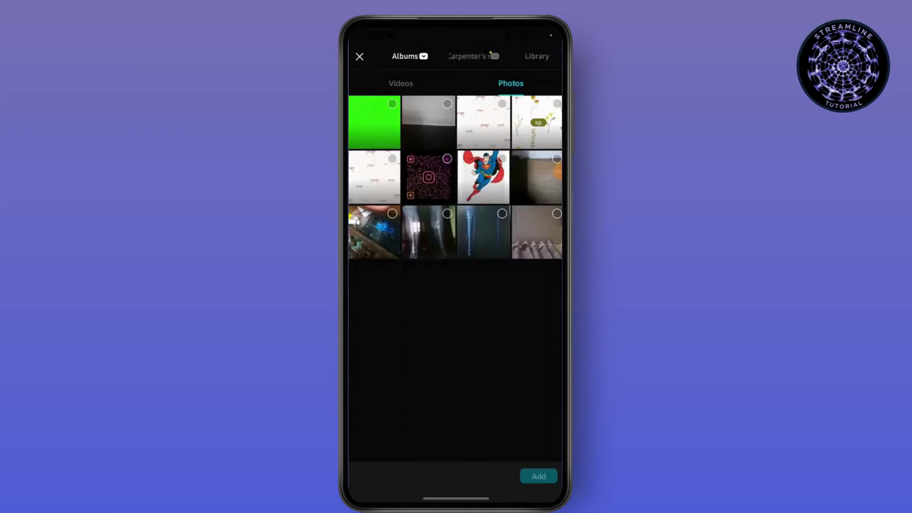
{"action": "left_click", "coordinate": [537, 121]}
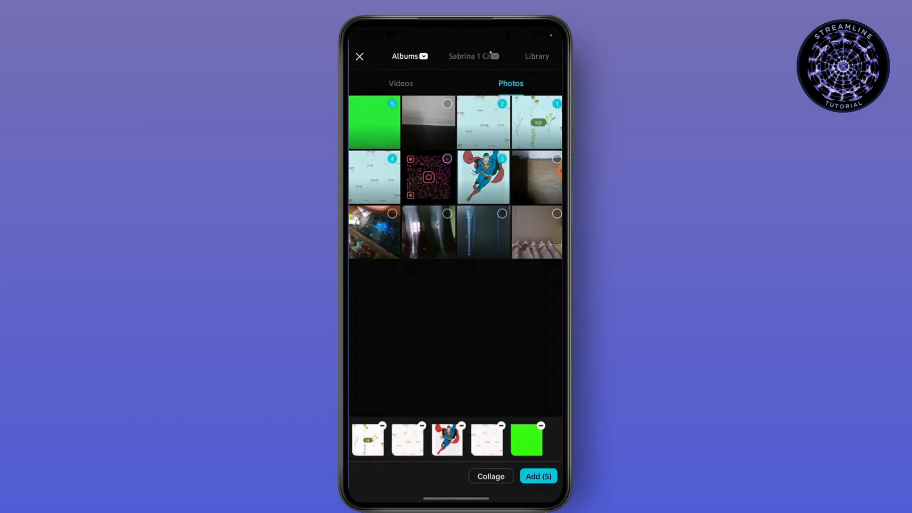
{"action": "left_click", "coordinate": [359, 56]}
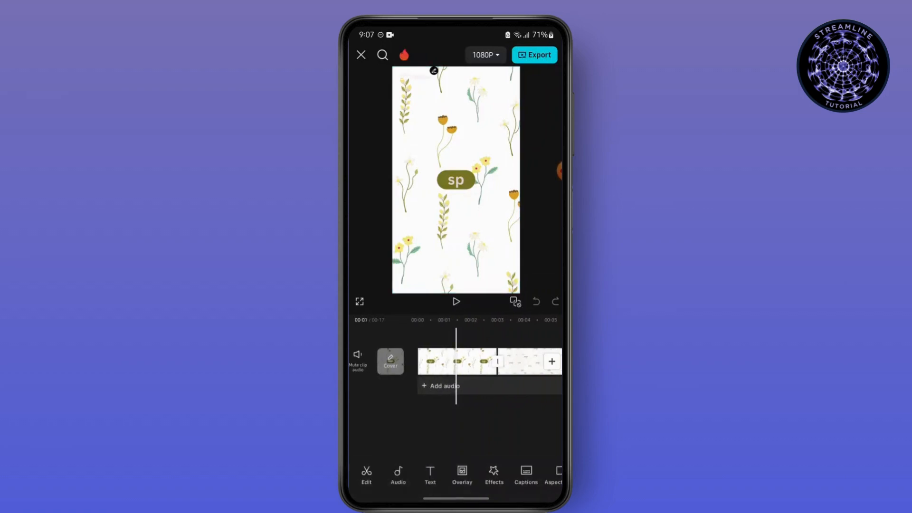
Select a photo clip on the timeline, then leave CapCut for the home screen.
{"action": "left_click", "coordinate": [456, 362]}
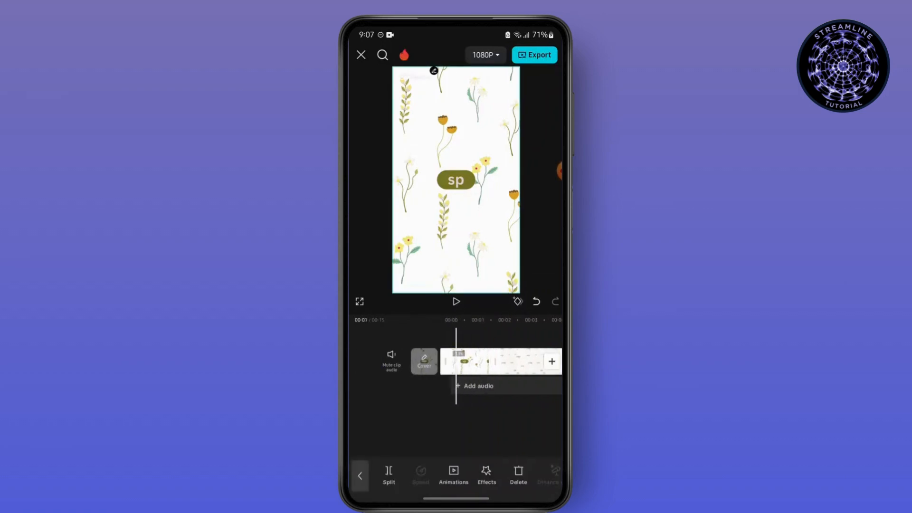
{"action": "left_click", "coordinate": [456, 302]}
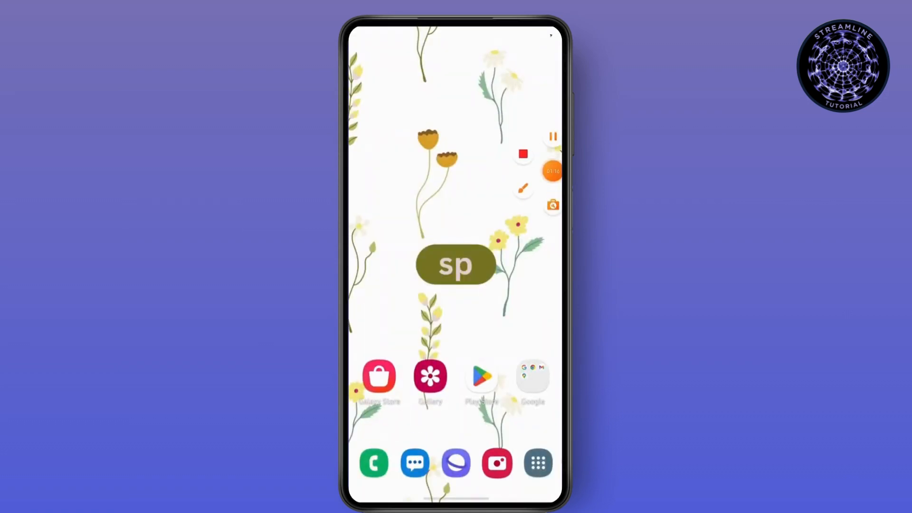
{"action": "left_click", "coordinate": [522, 154]}
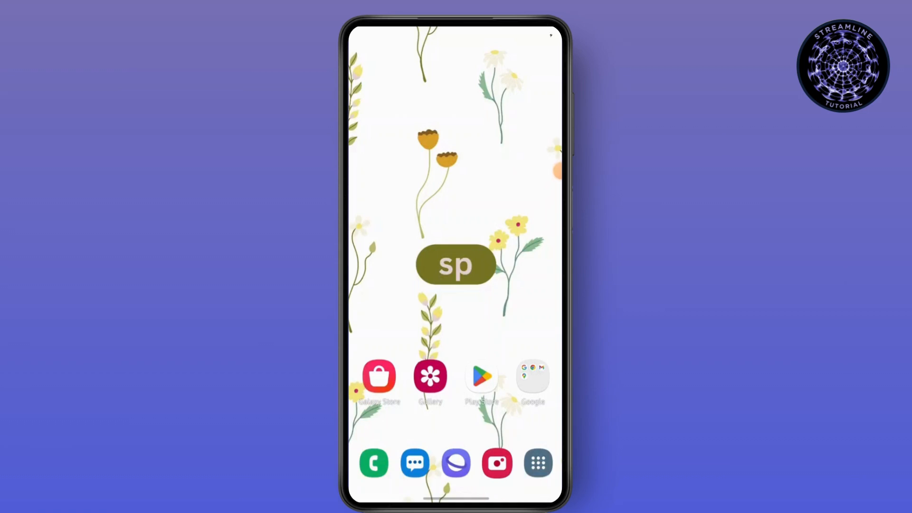